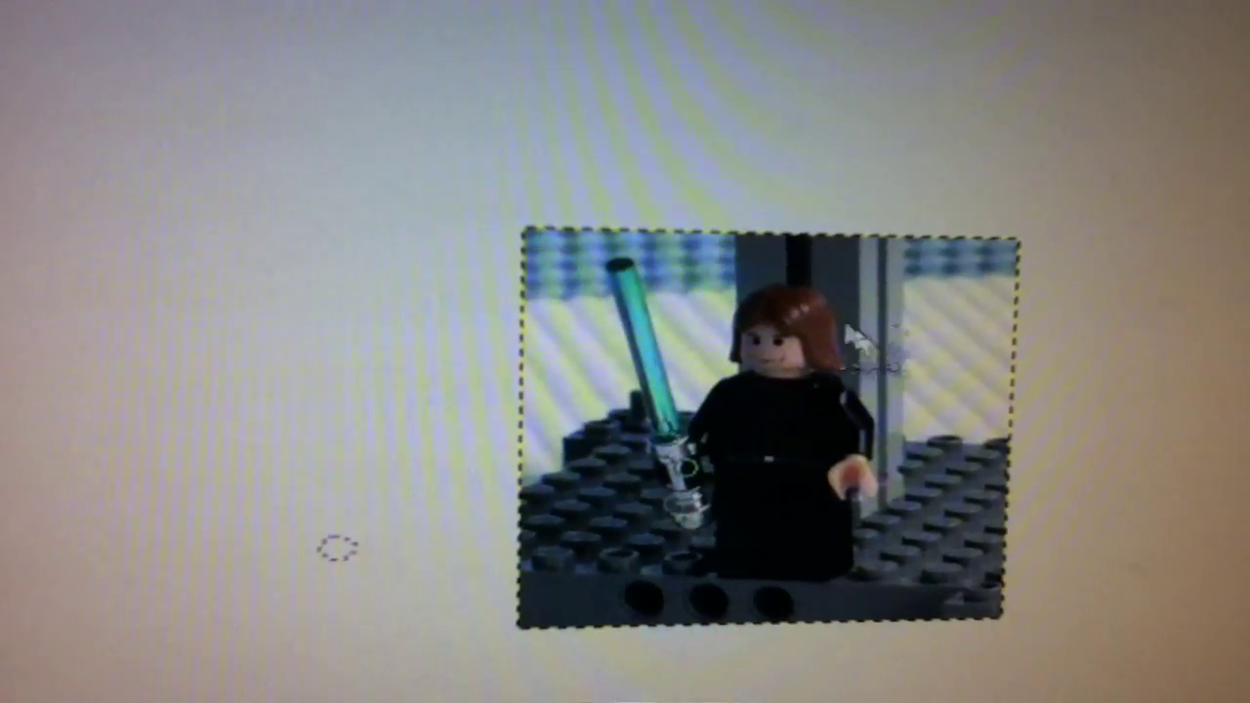
- Trace a straight path along the lightsaber blade and pick cyan as the foreground colour
left_click_drag(762, 430, 937, 547)
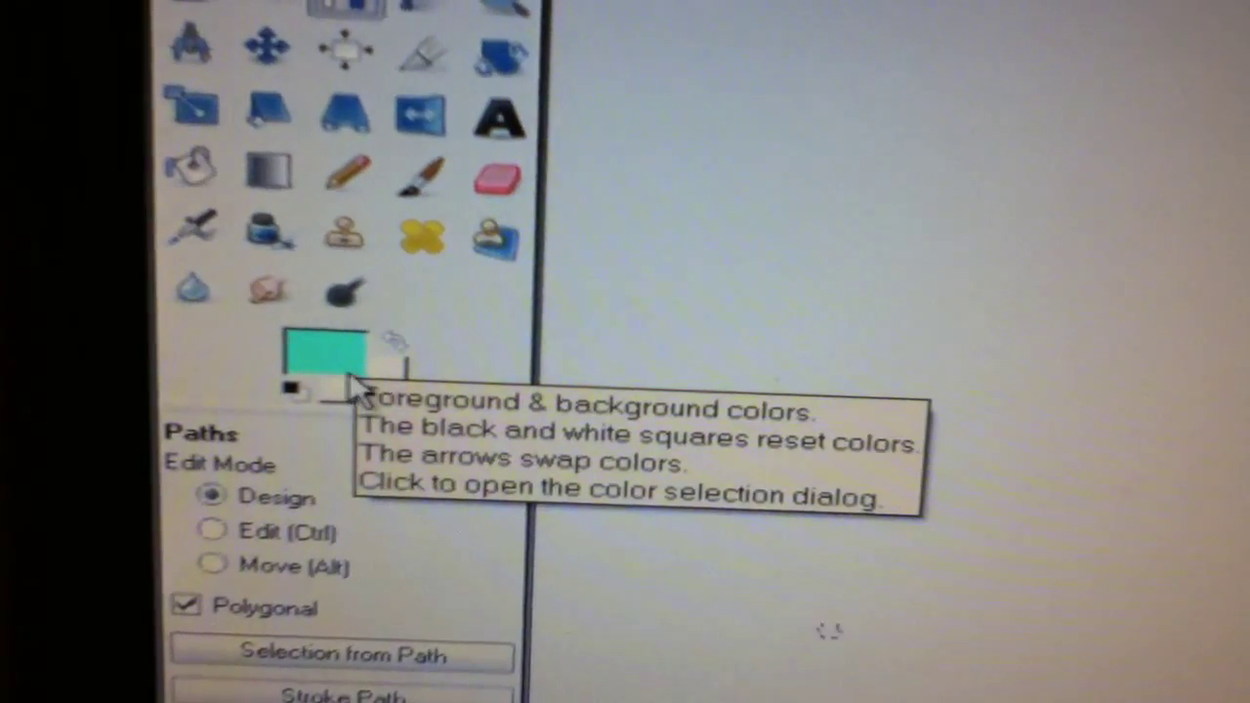
- Stroke the lightsaber path with a solid cyan 10 px line
left_click(341, 681)
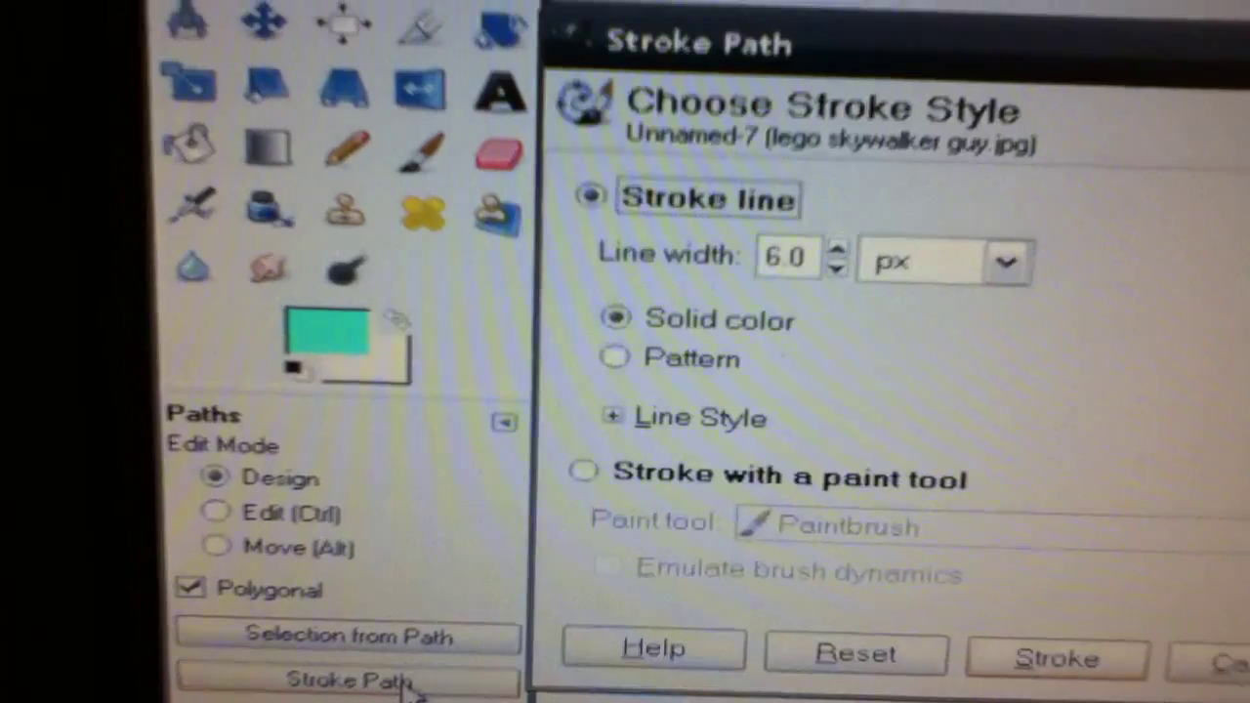
left_click(836, 247)
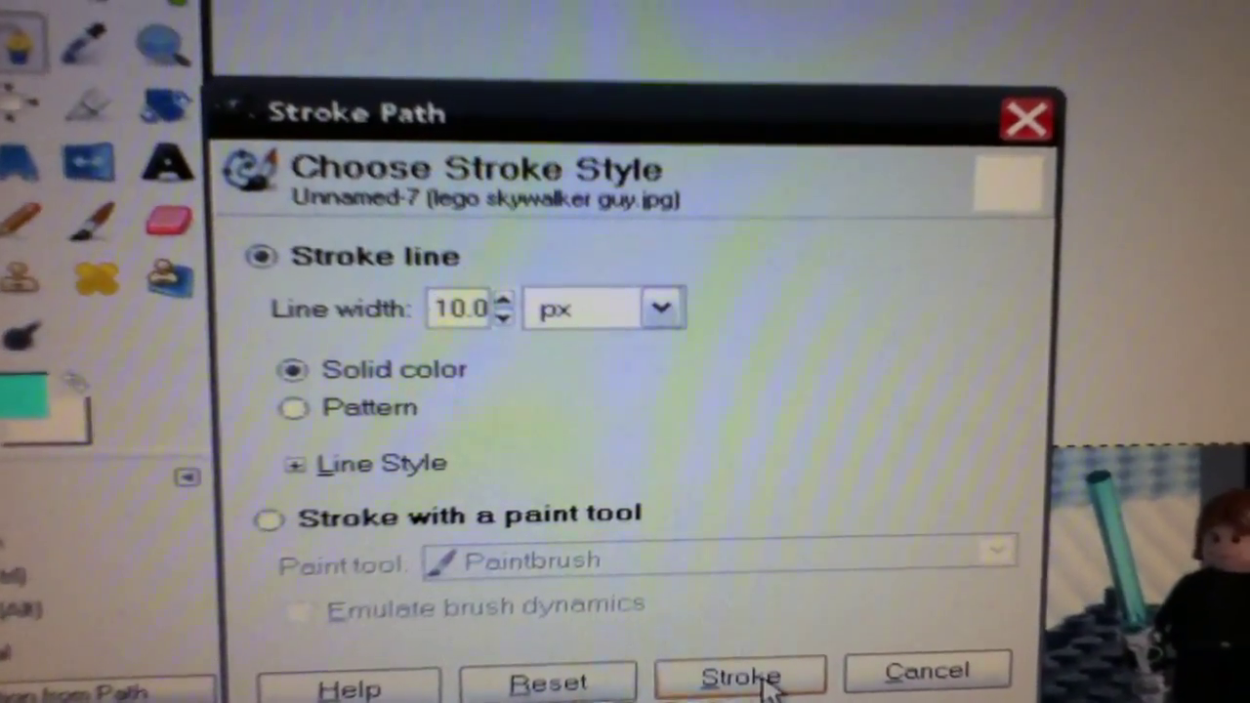
left_click(739, 677)
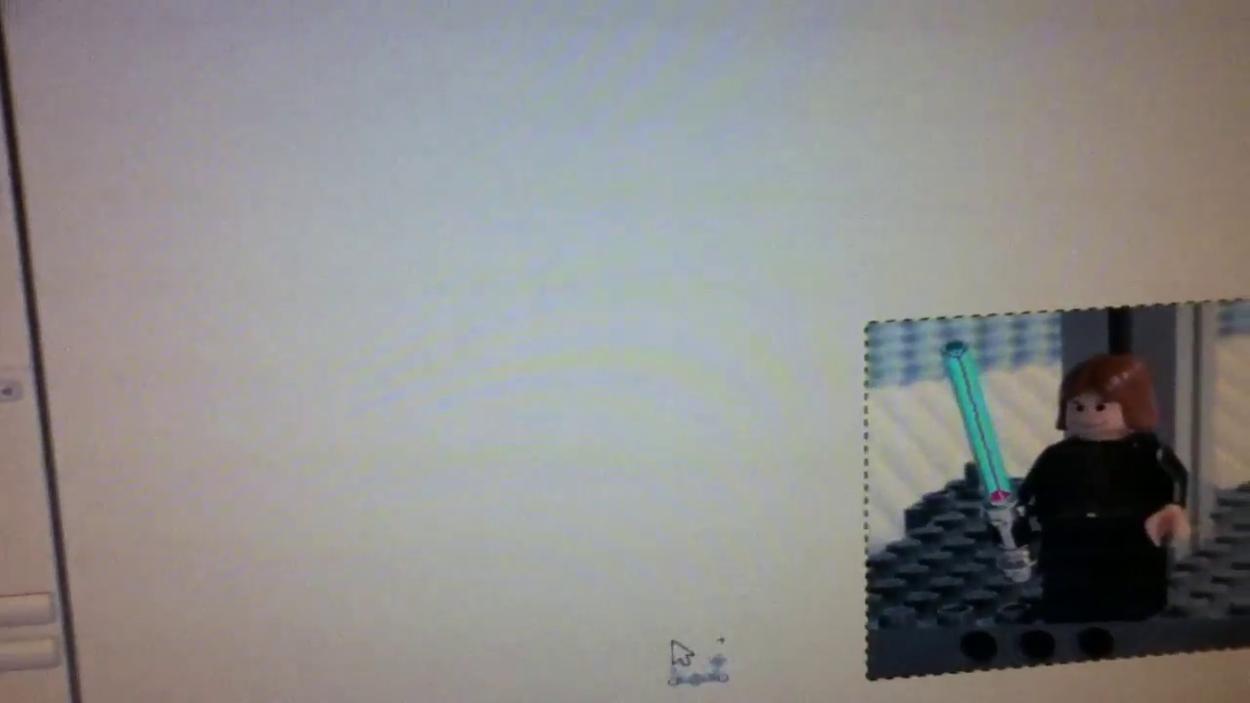
left_click_drag(1035, 488, 478, 264)
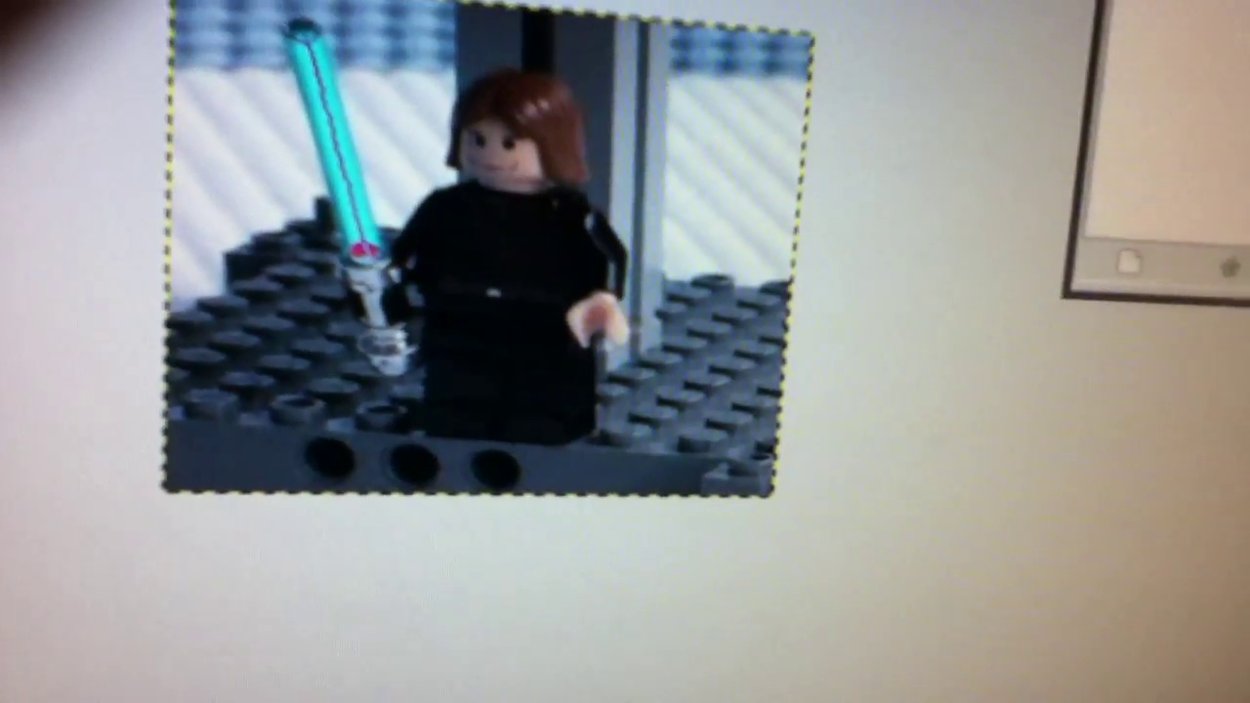